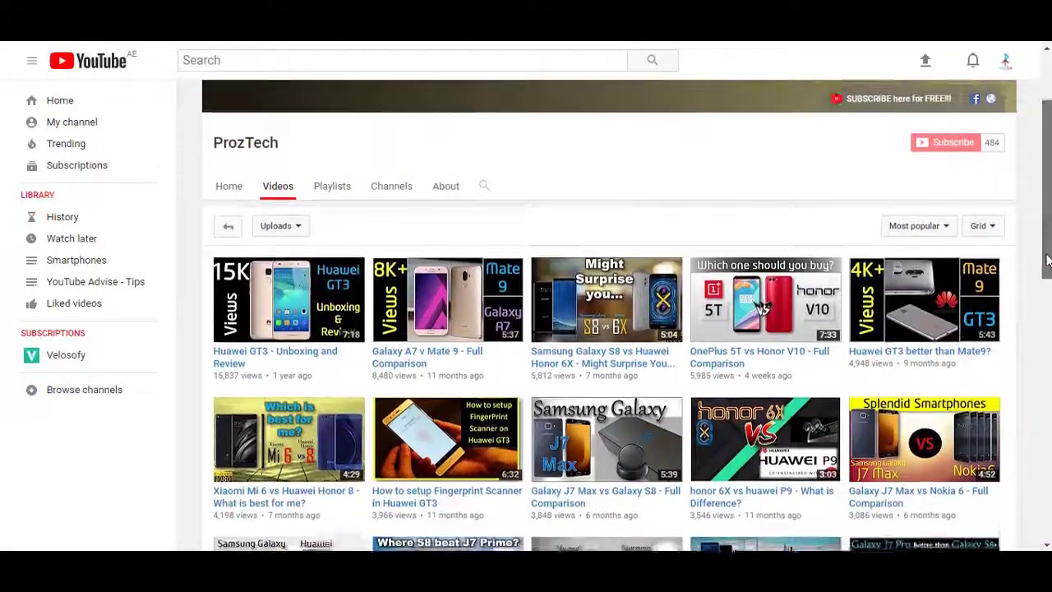
scroll("down", 3)
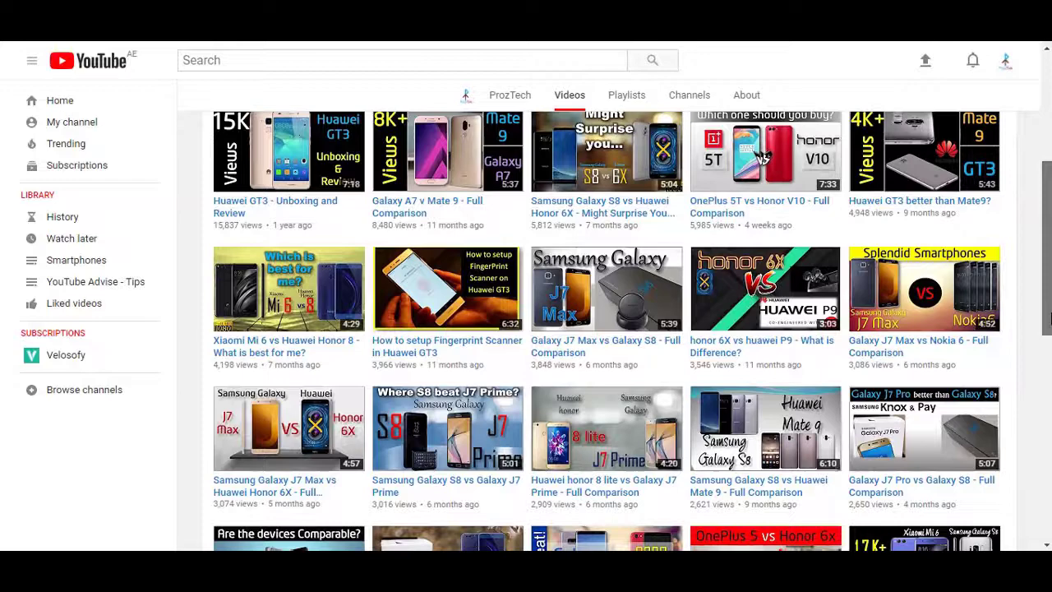
scroll("down", 3)
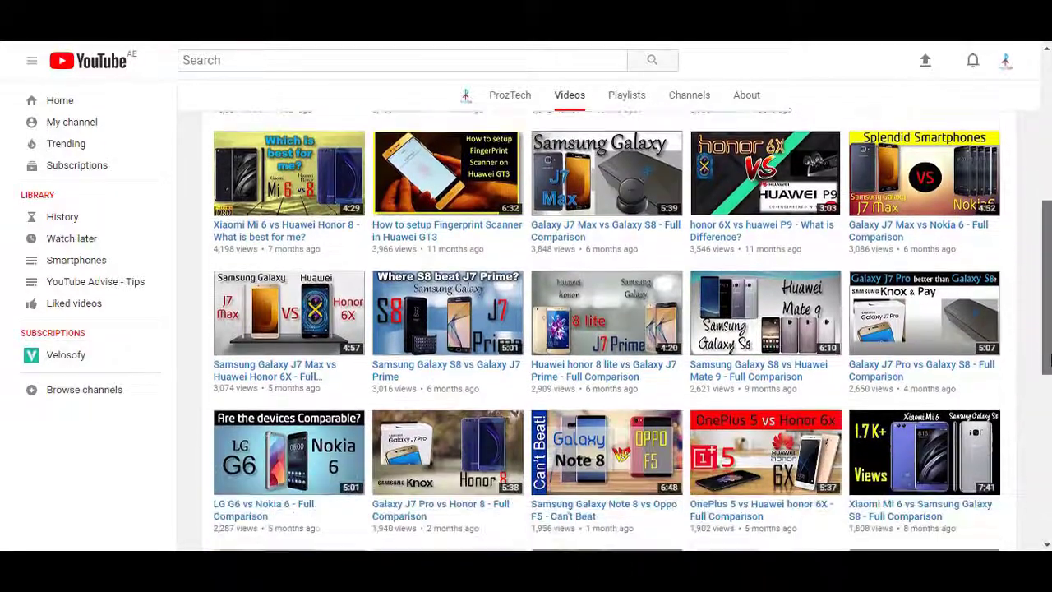
scroll("down", 3)
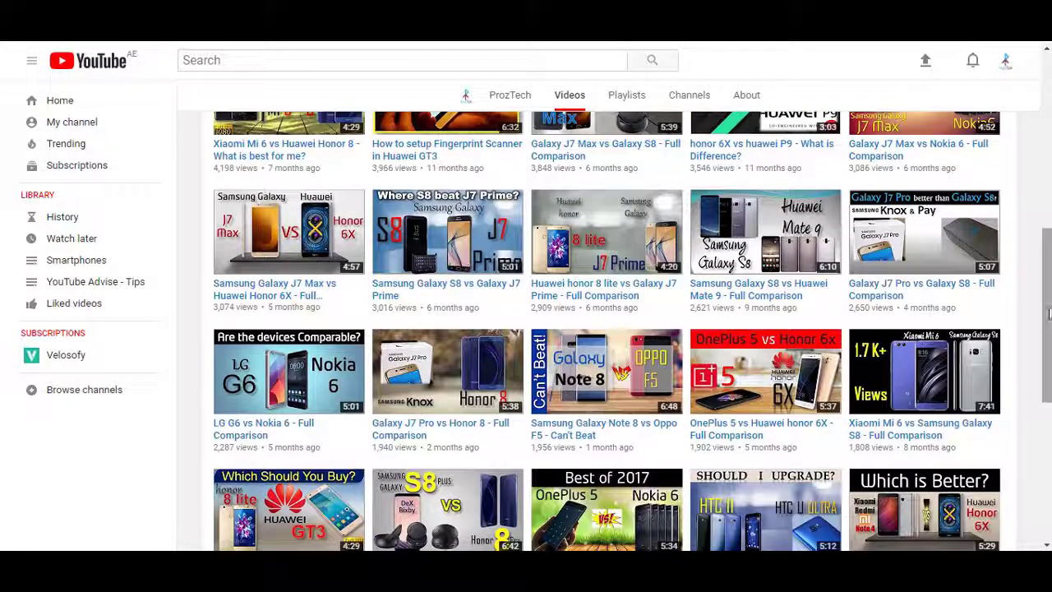
scroll("down", 3)
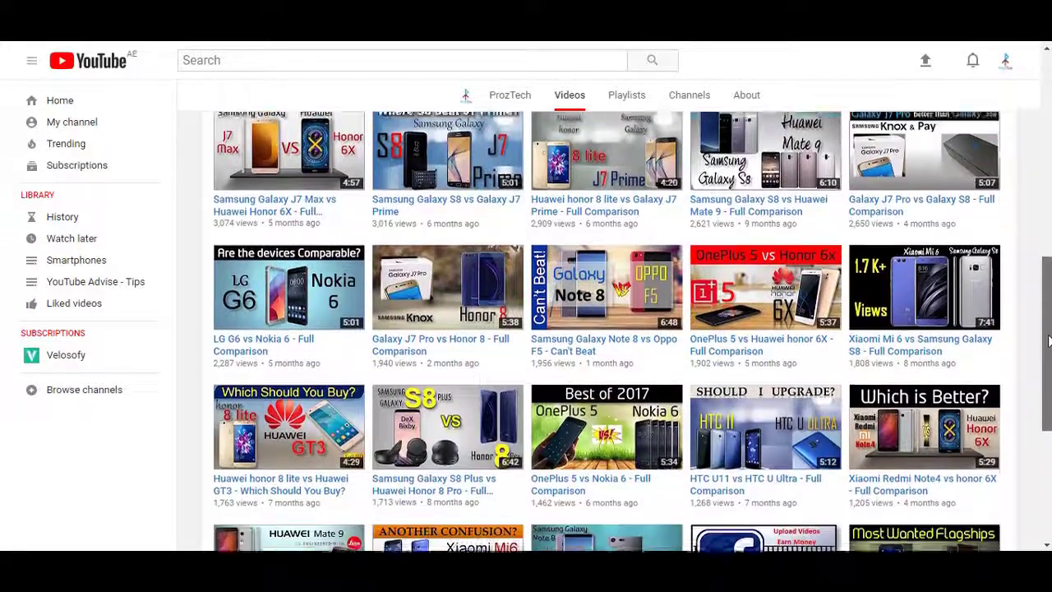
scroll("down", 3)
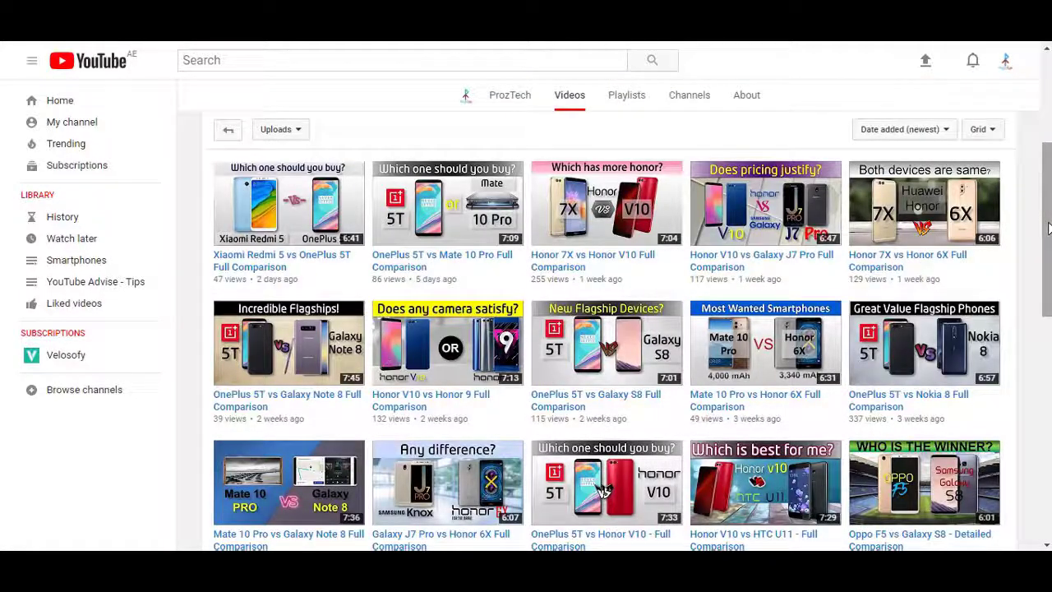
scroll("down", 3)
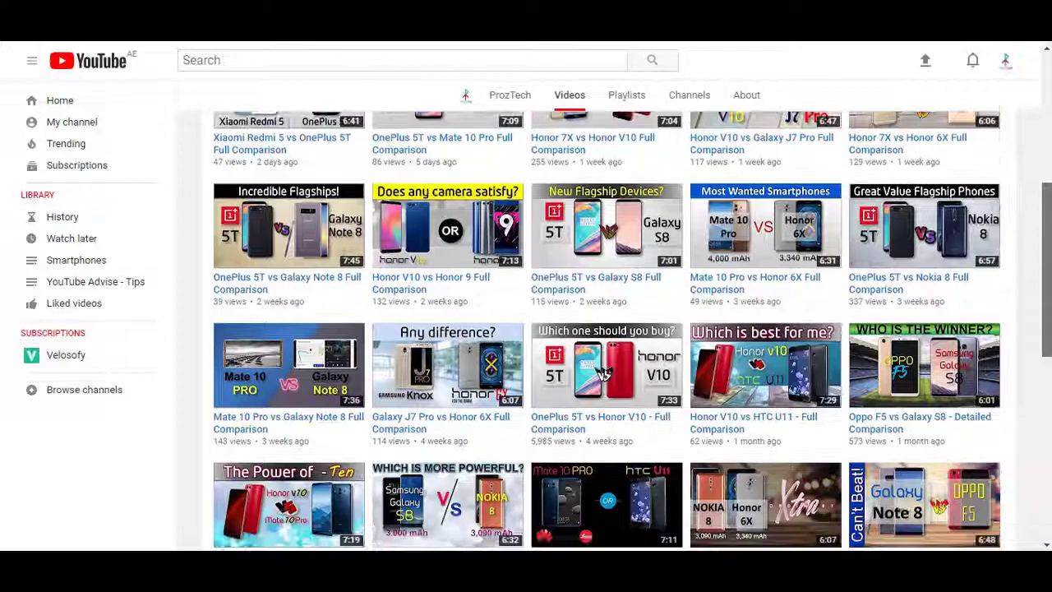
scroll("down", 3)
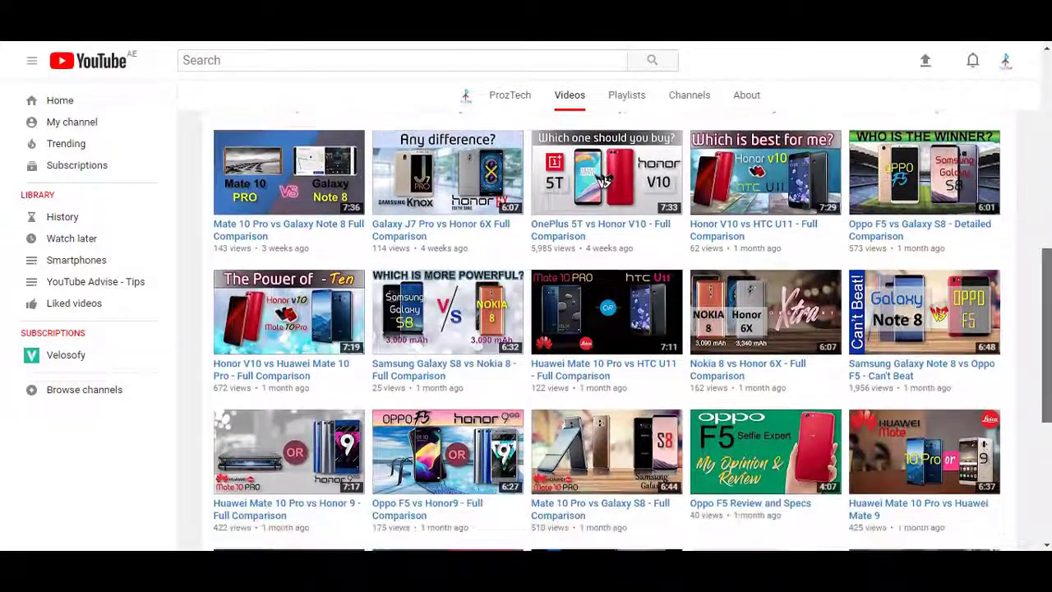
scroll("up", 3)
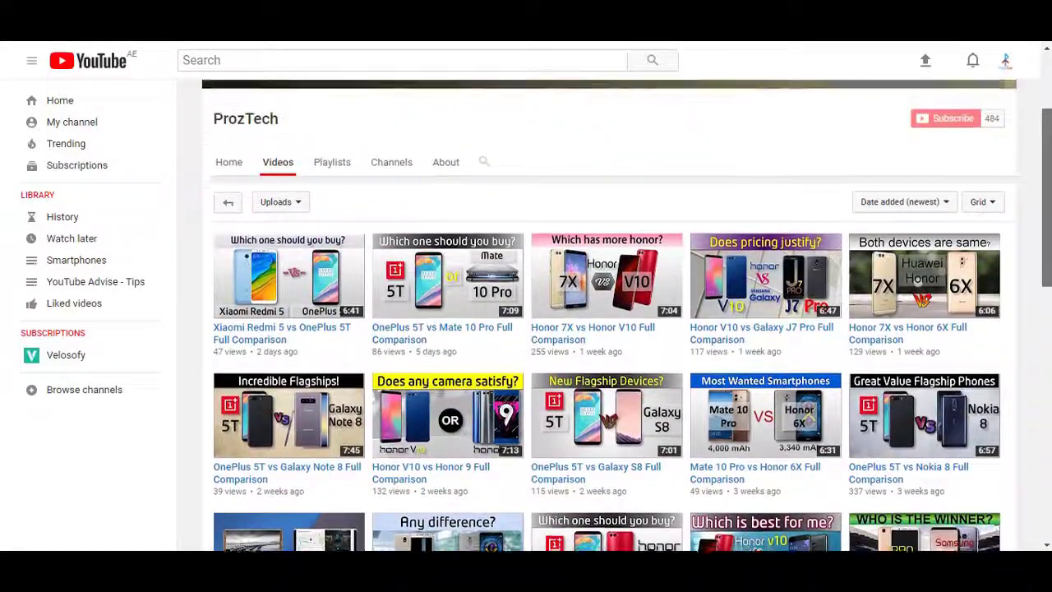
scroll("up", 3)
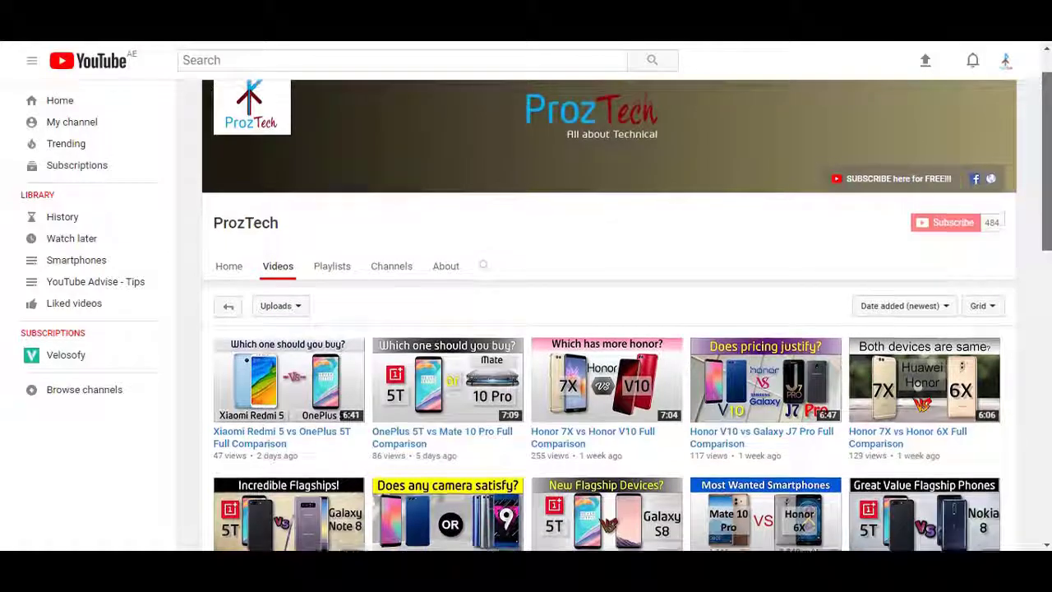